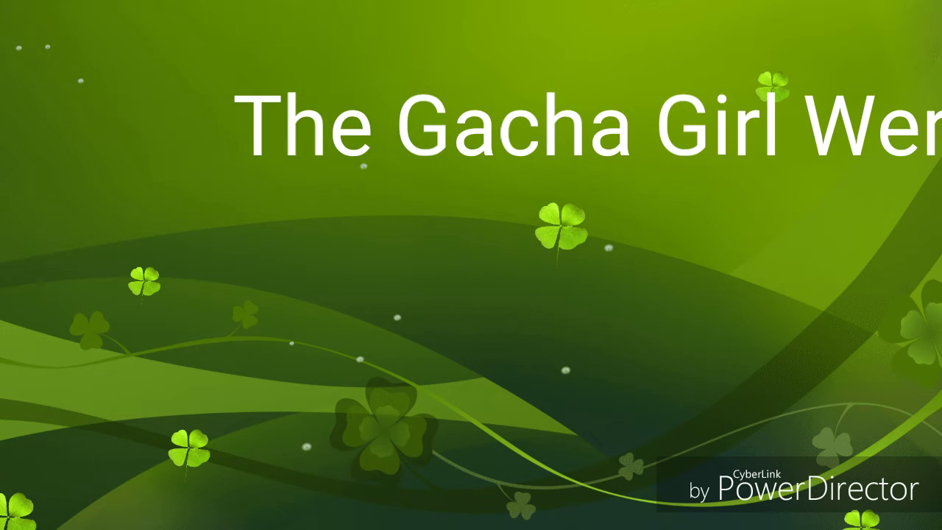
{"action": "type", "text": "Lily"}
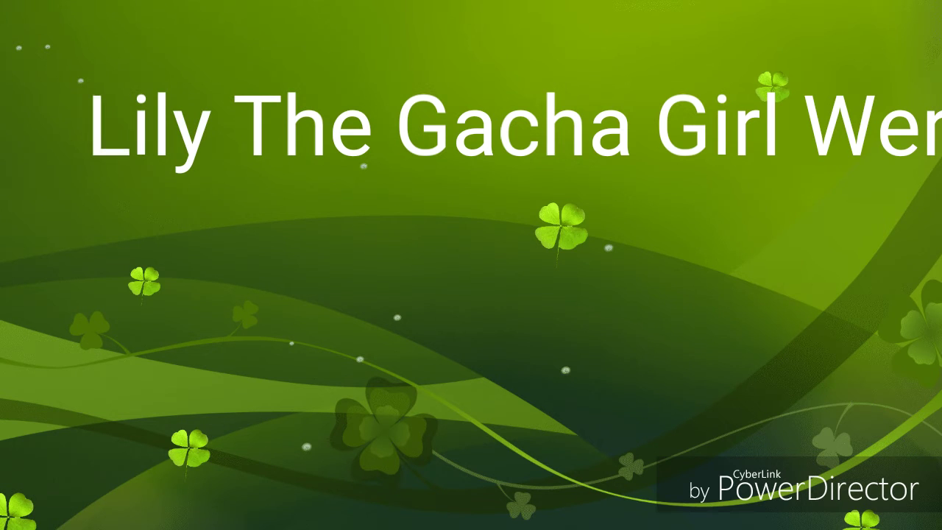